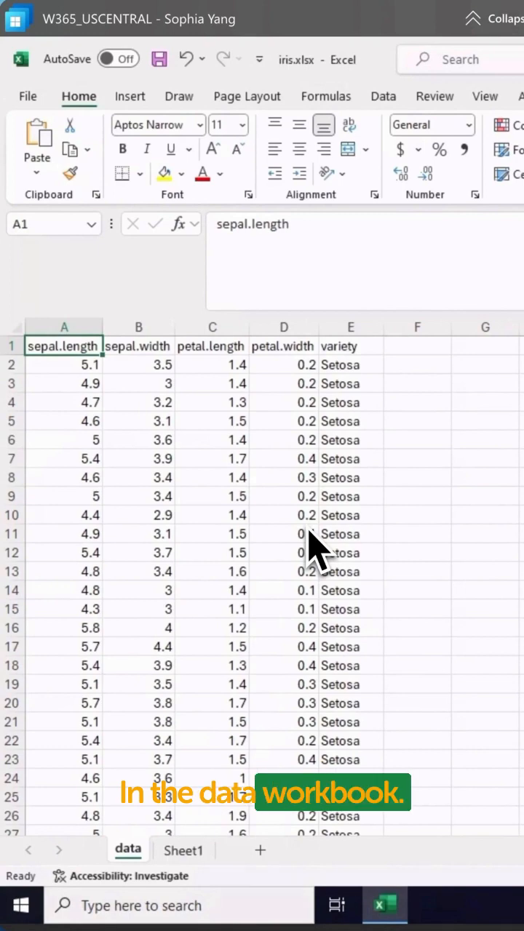
Begin a Python cell assigning df to the iris range data!A1:E151 via xl().
{"action": "left_click", "coordinate": [184, 850]}
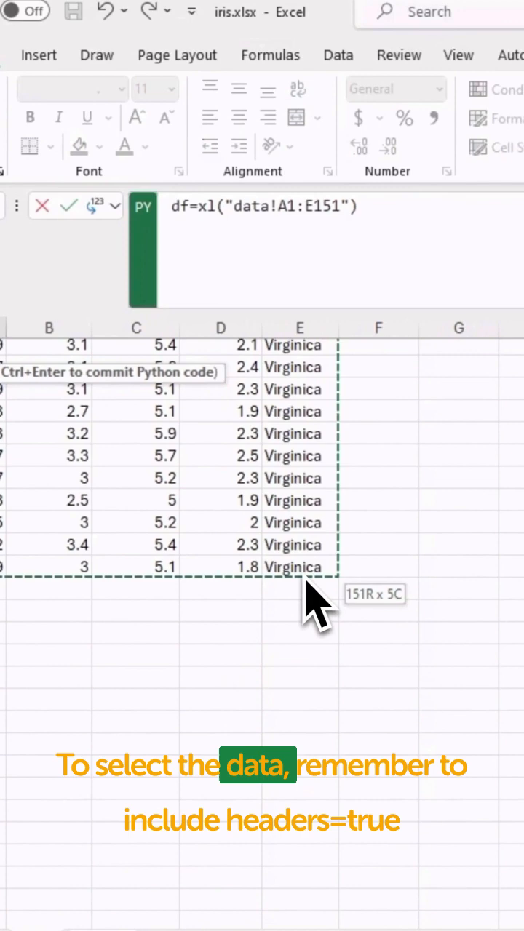
Append headers=True to the xl() call so the header row is read, and close the formula.
{"action": "type", "text": ", headers="}
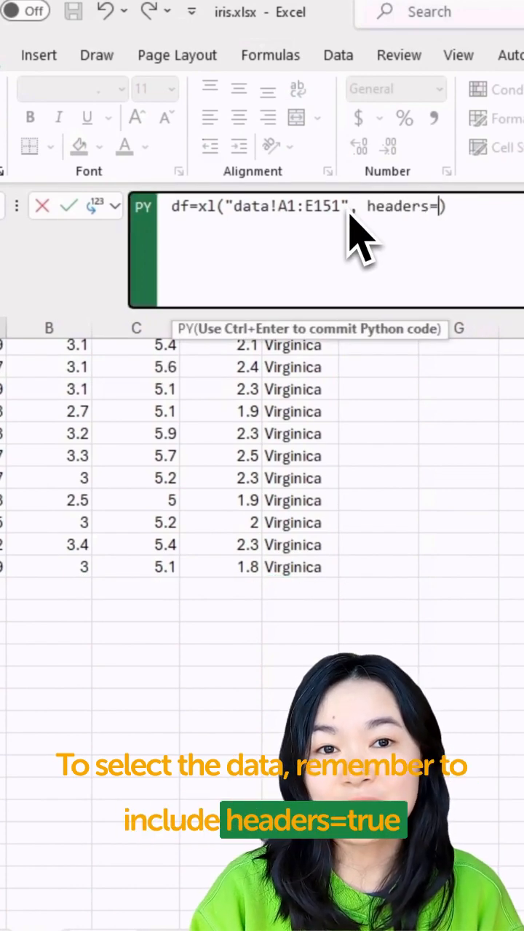
{"action": "type", "text": "True)"}
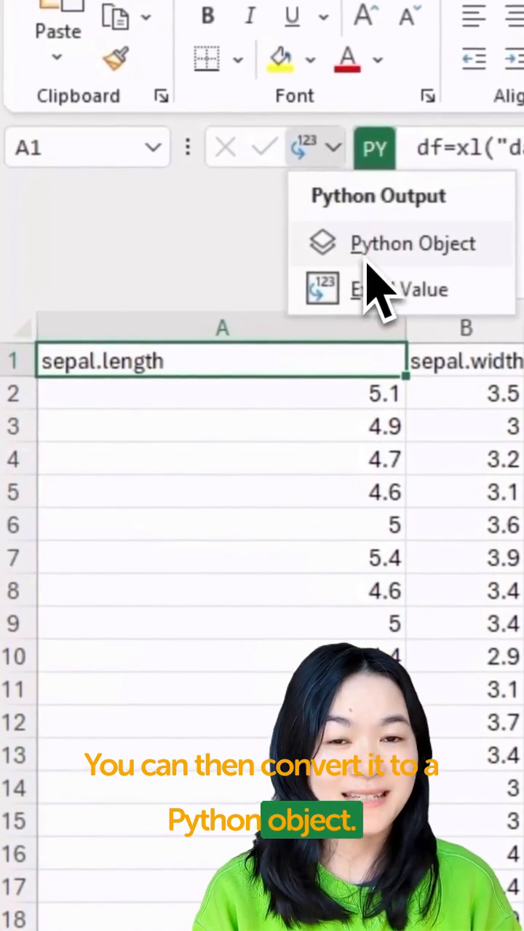
Return df as a Python Object (DataFrame), then start a new =py formula on an empty sheet.
{"action": "left_click", "coordinate": [414, 243]}
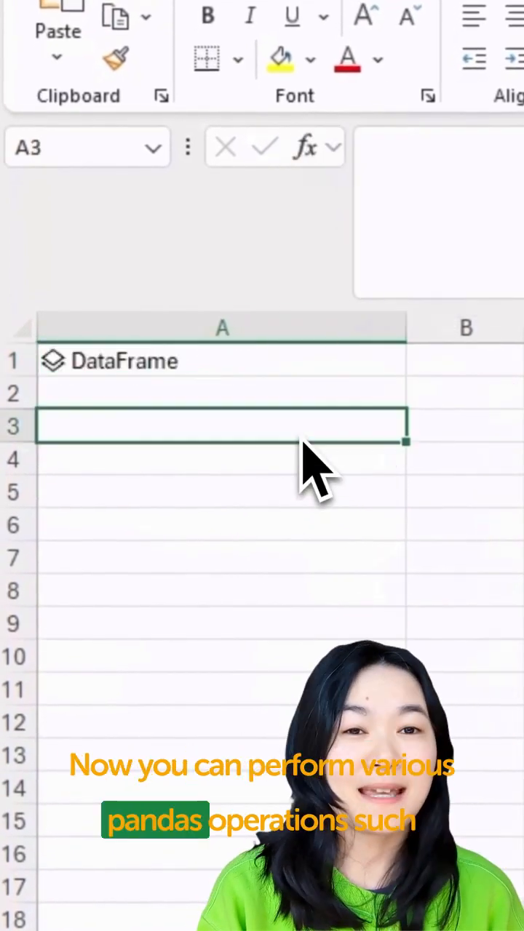
{"action": "type", "text": "=py"}
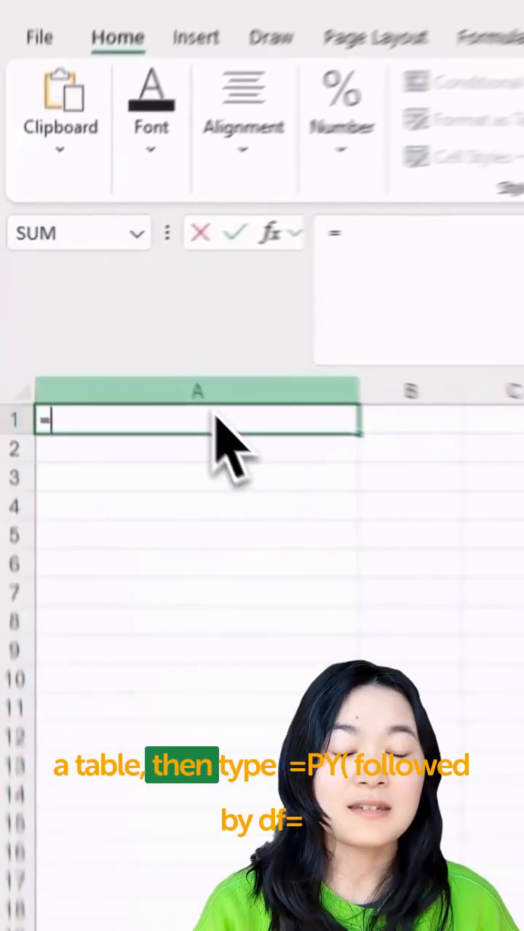
Set df to the whole iris table with =PY( df=xl("Table2[#All]").
{"action": "type", "text": "=PY("}
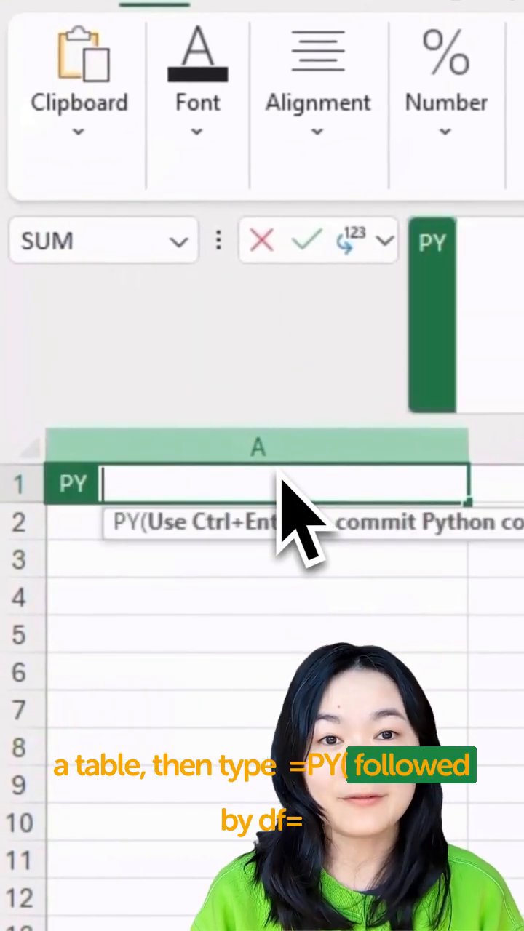
{"action": "type", "text": "df="}
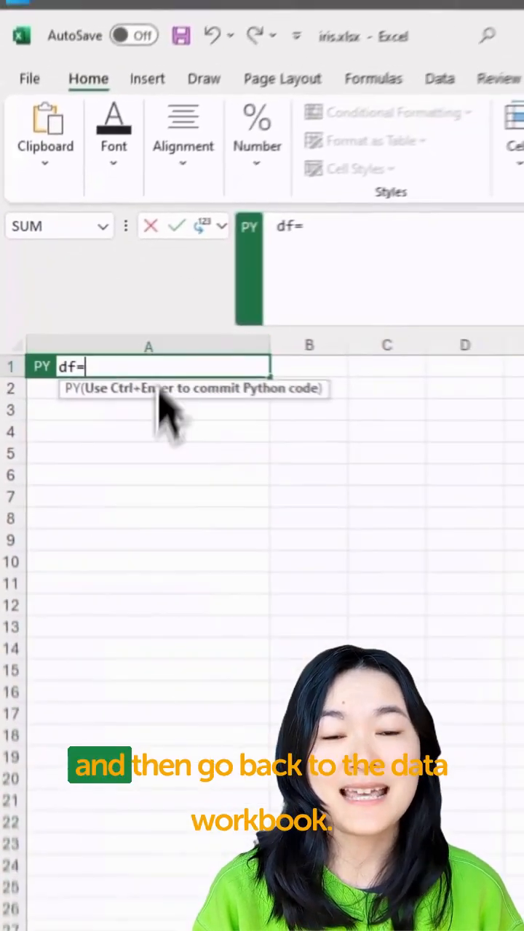
{"action": "left_click", "coordinate": [155, 884]}
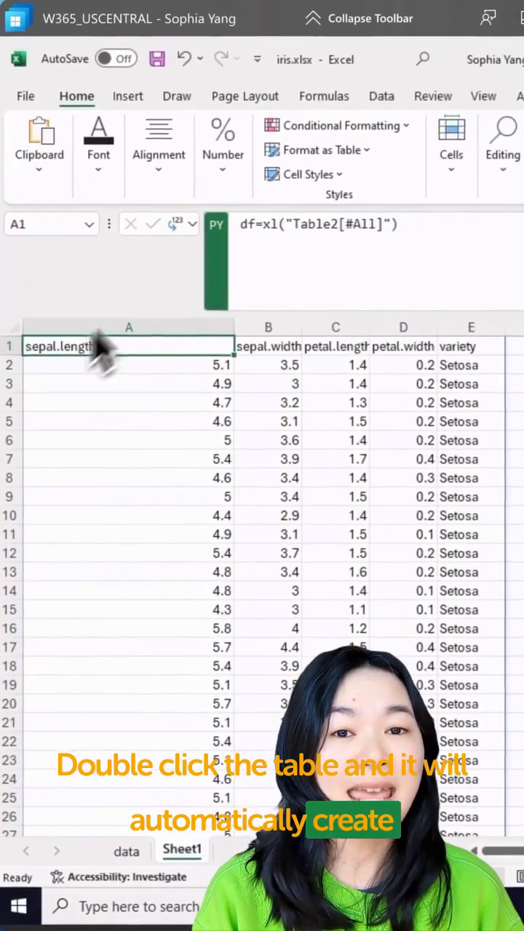
In A3 start a second Python cell containing df.head to preview the DataFrame.
{"action": "type", "text": "=py"}
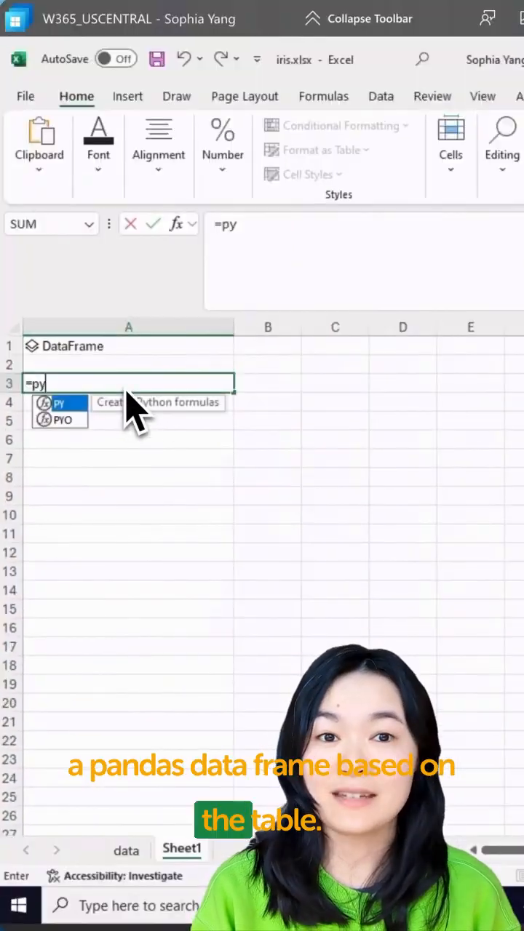
{"action": "type", "text": "df.head"}
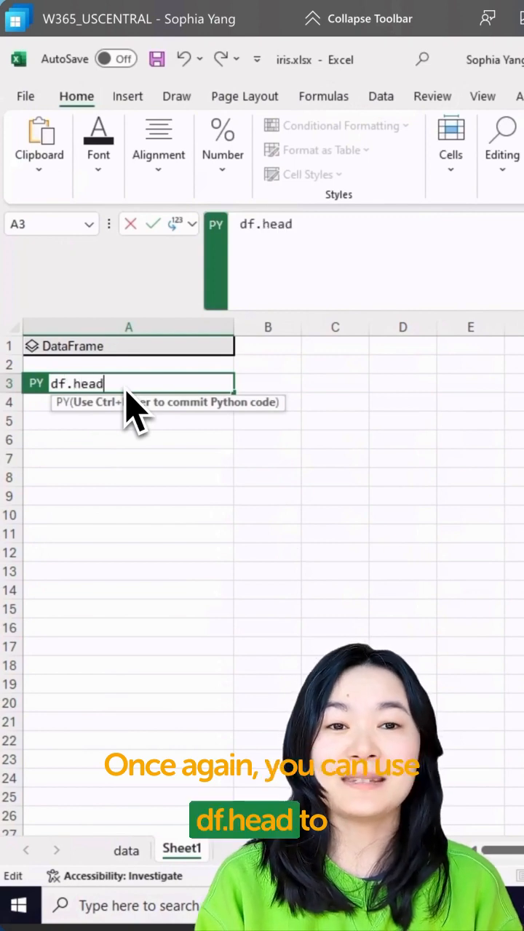